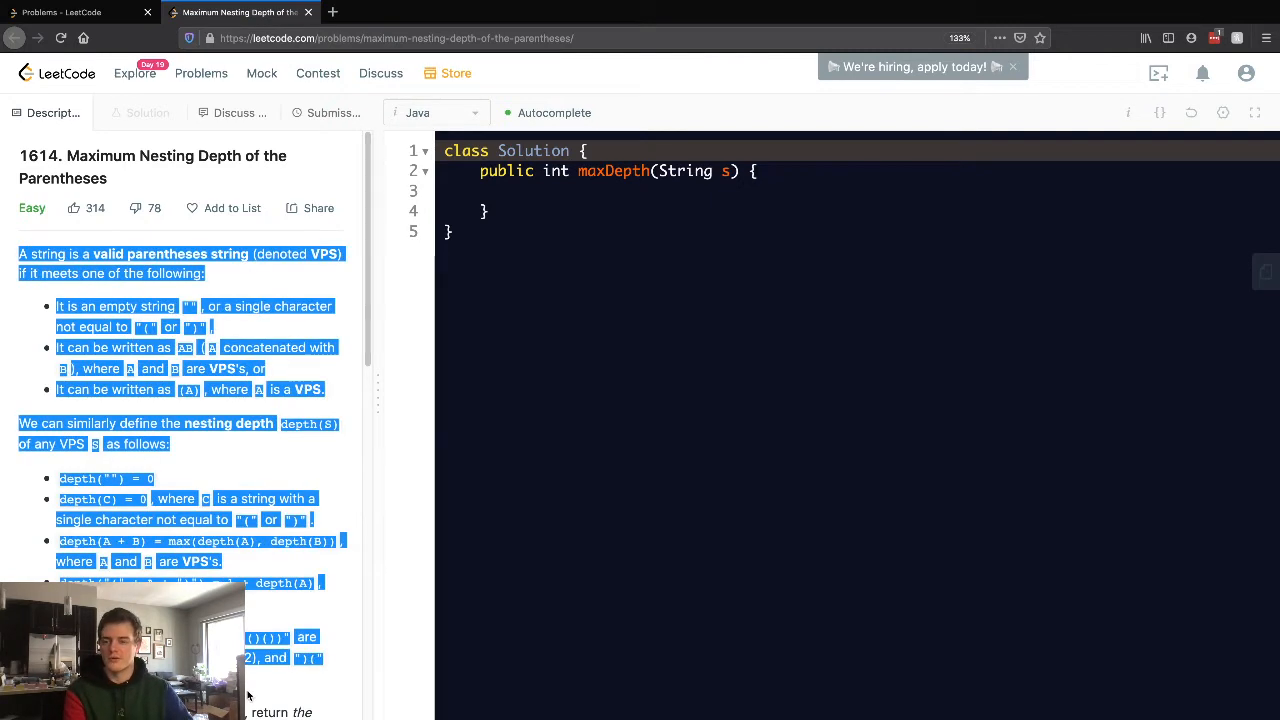
Step: Review Example 1's input and expected output, then place the cursor in the maxDepth body
scroll("down", 3)
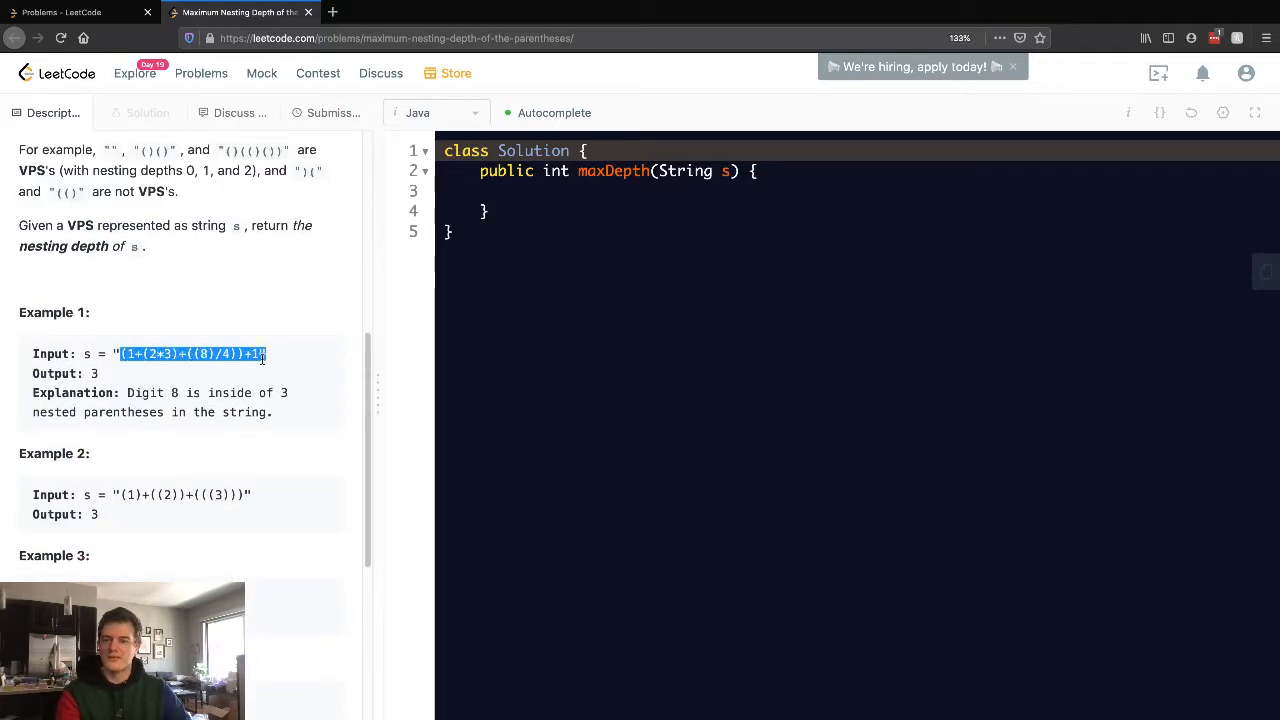
left_click(544, 190)
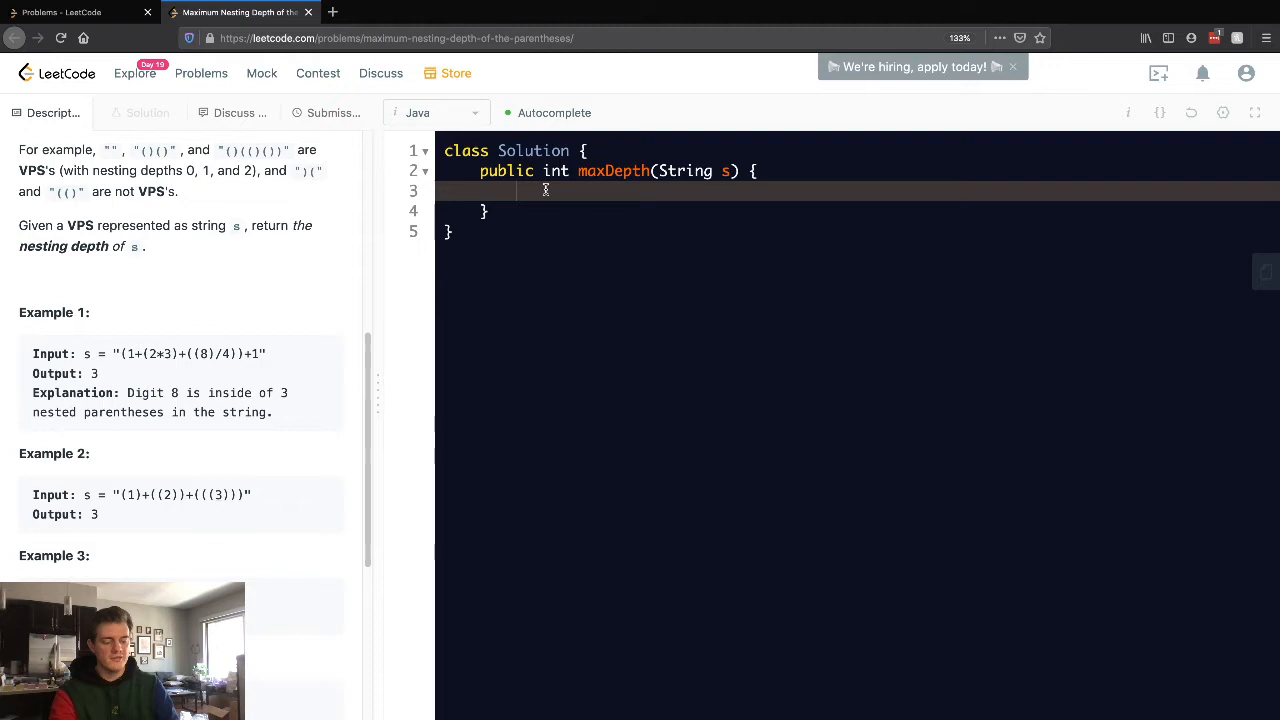
type("// (1+(2*3)+((8)/4))+1")
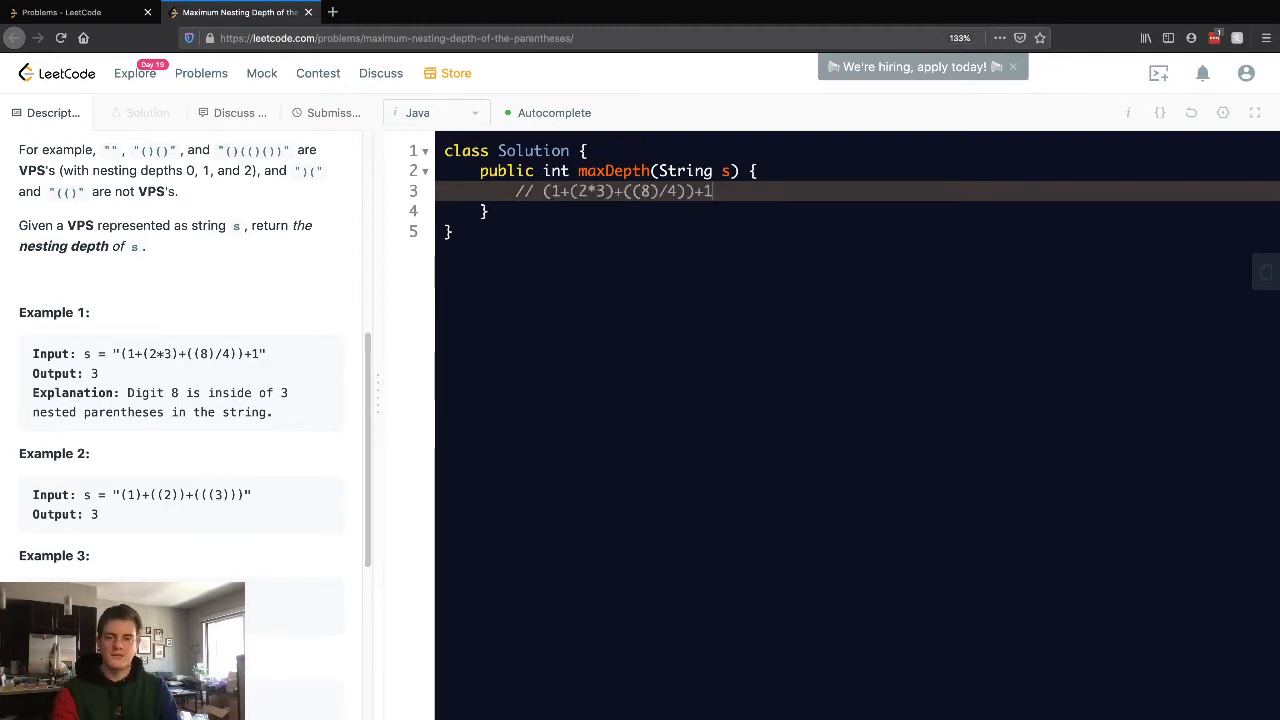
key("Return")
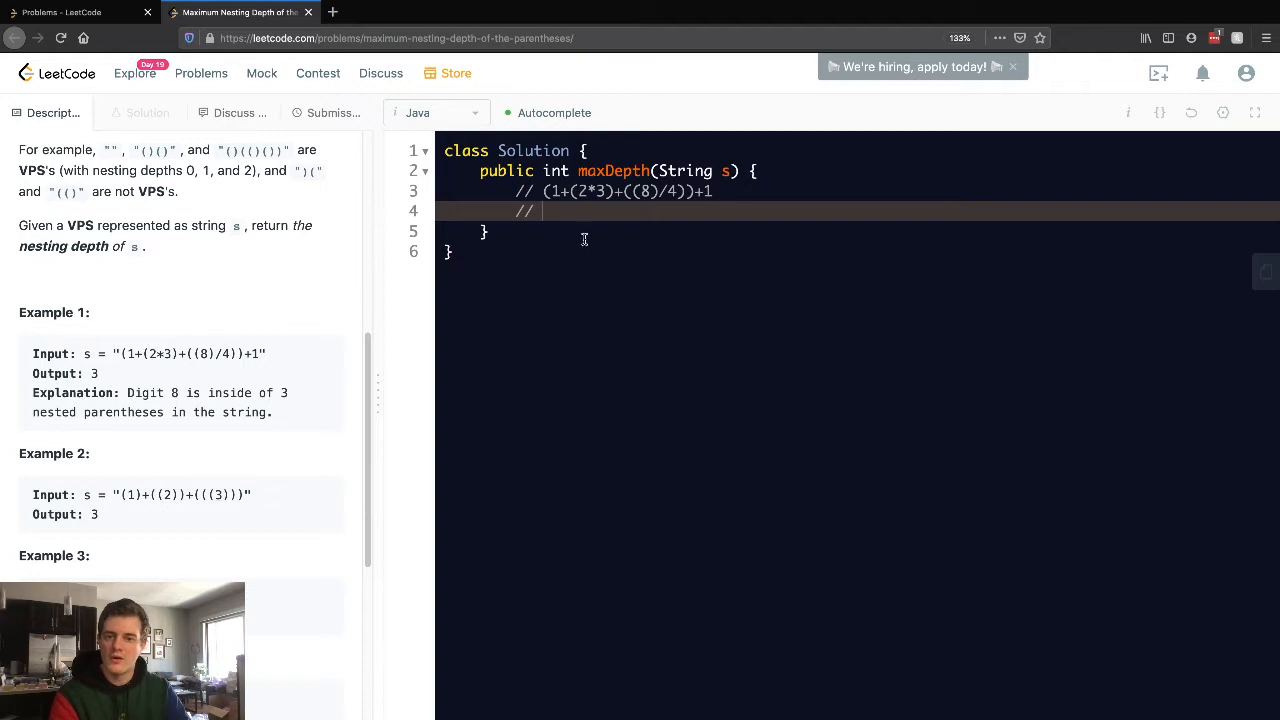
type("1")
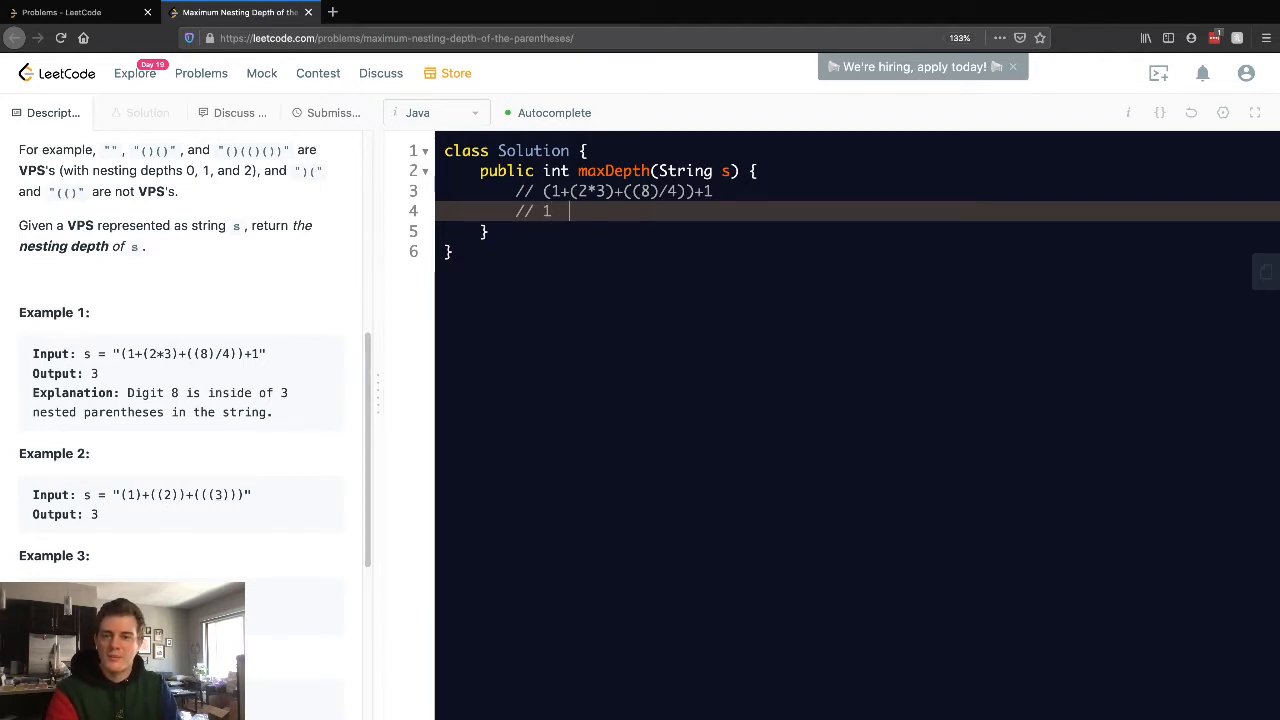
type("2")
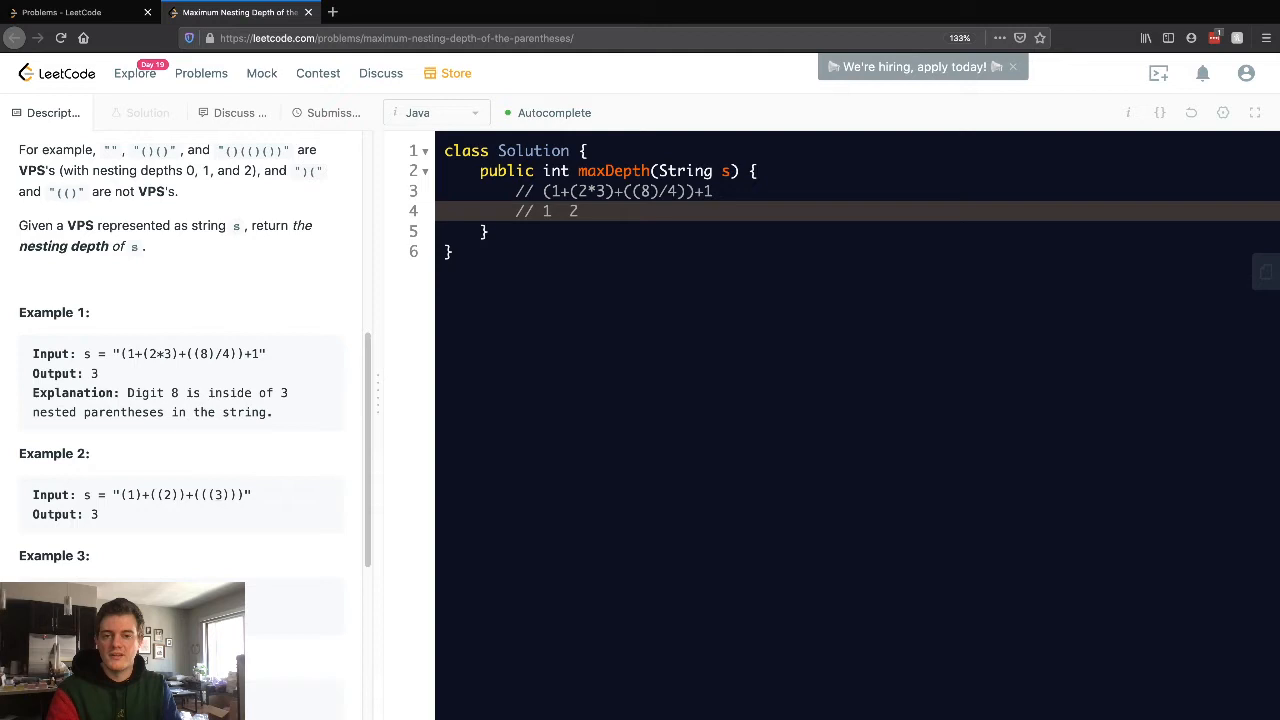
type("1")
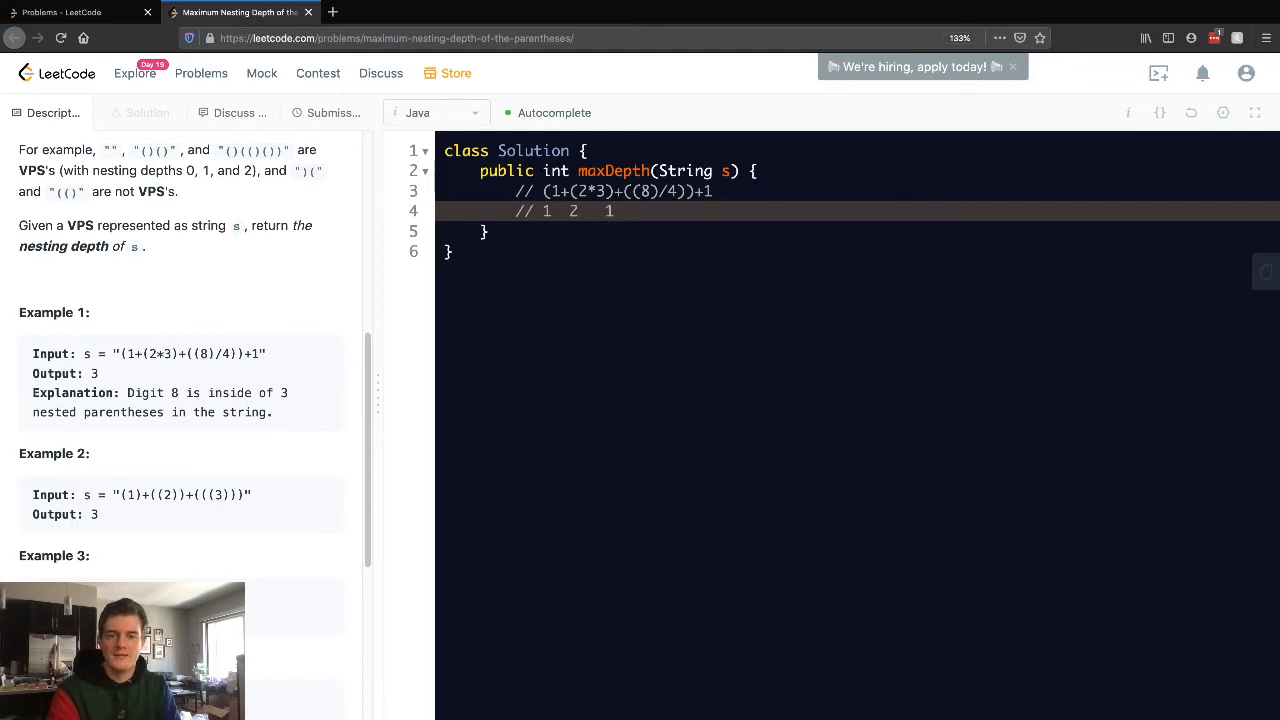
type("2")
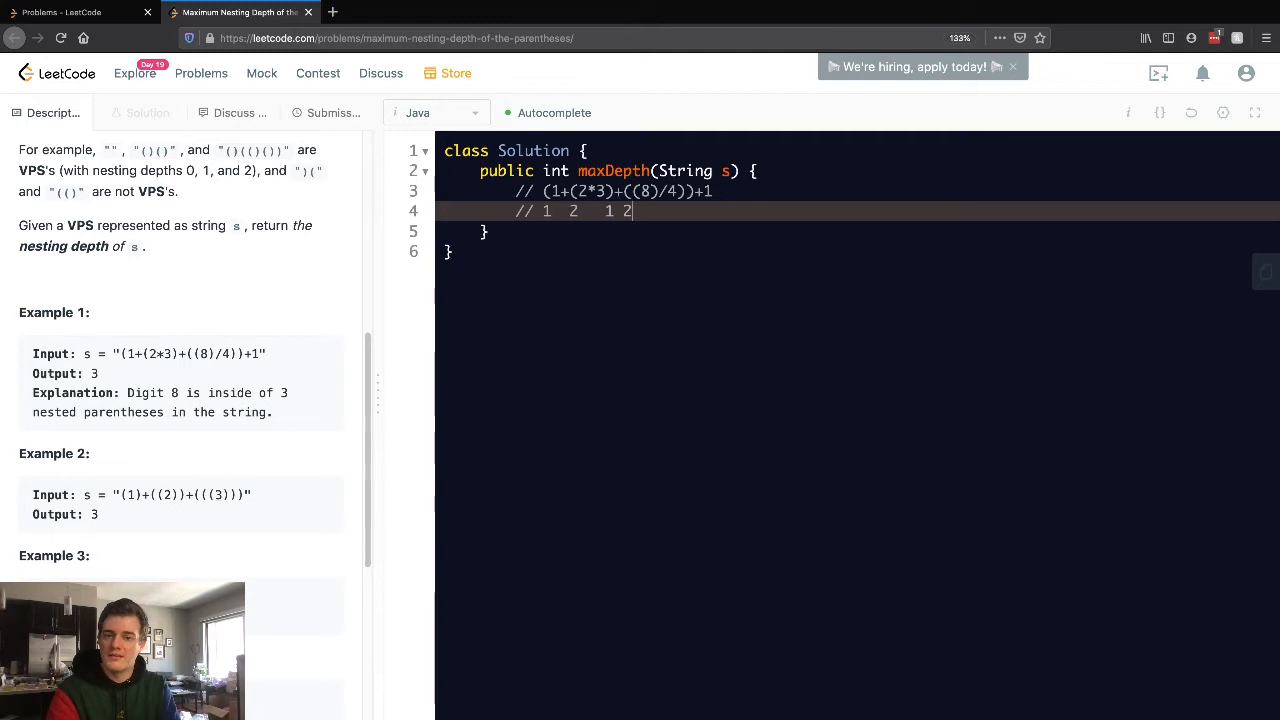
type("3")
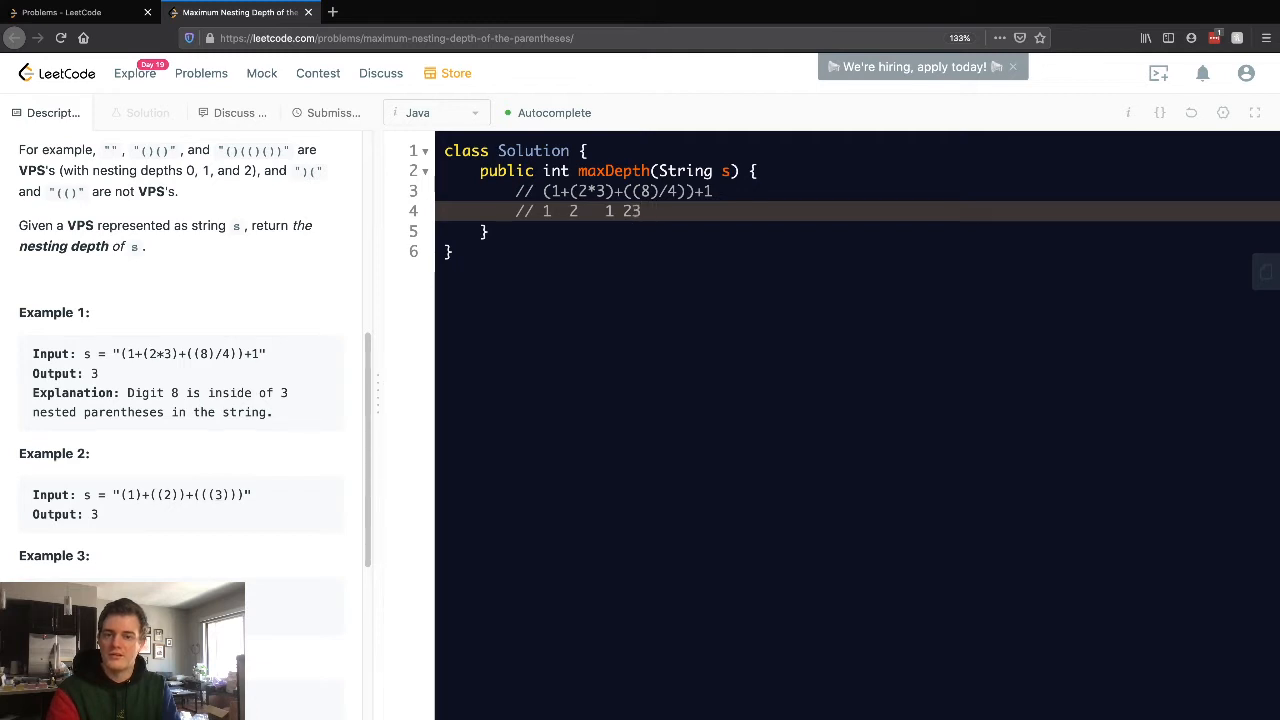
type("2  1")
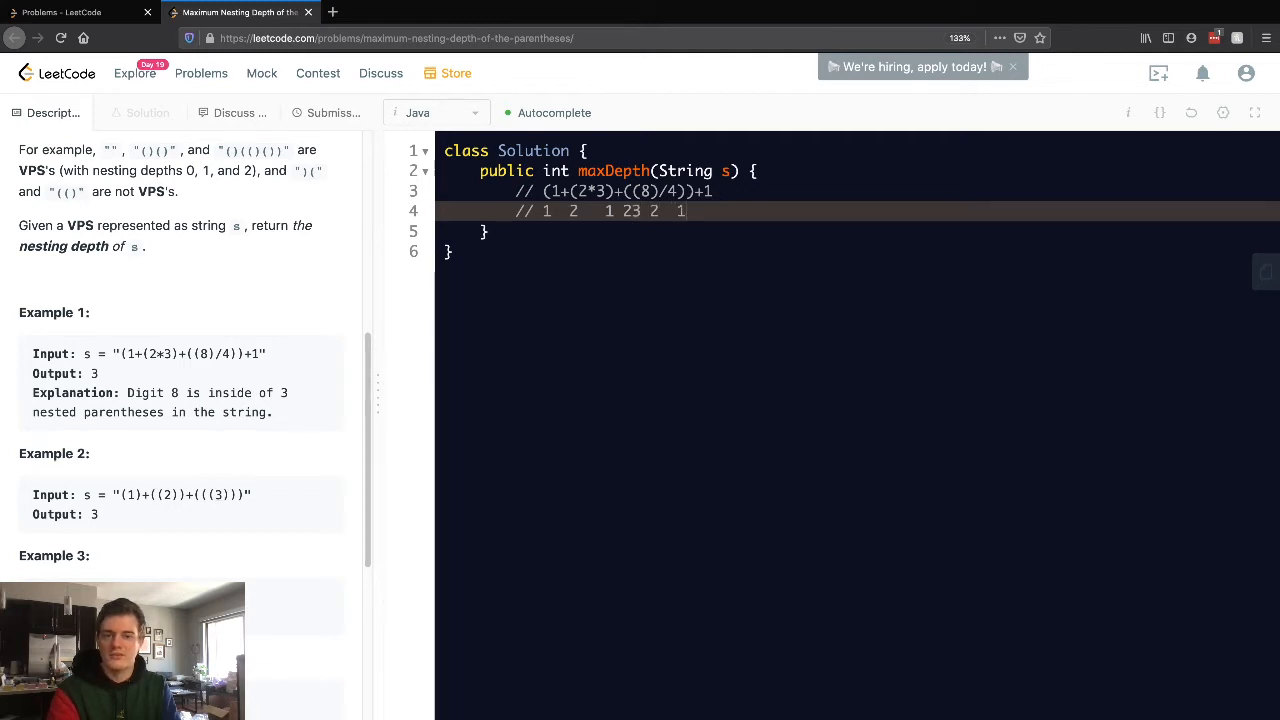
type("0")
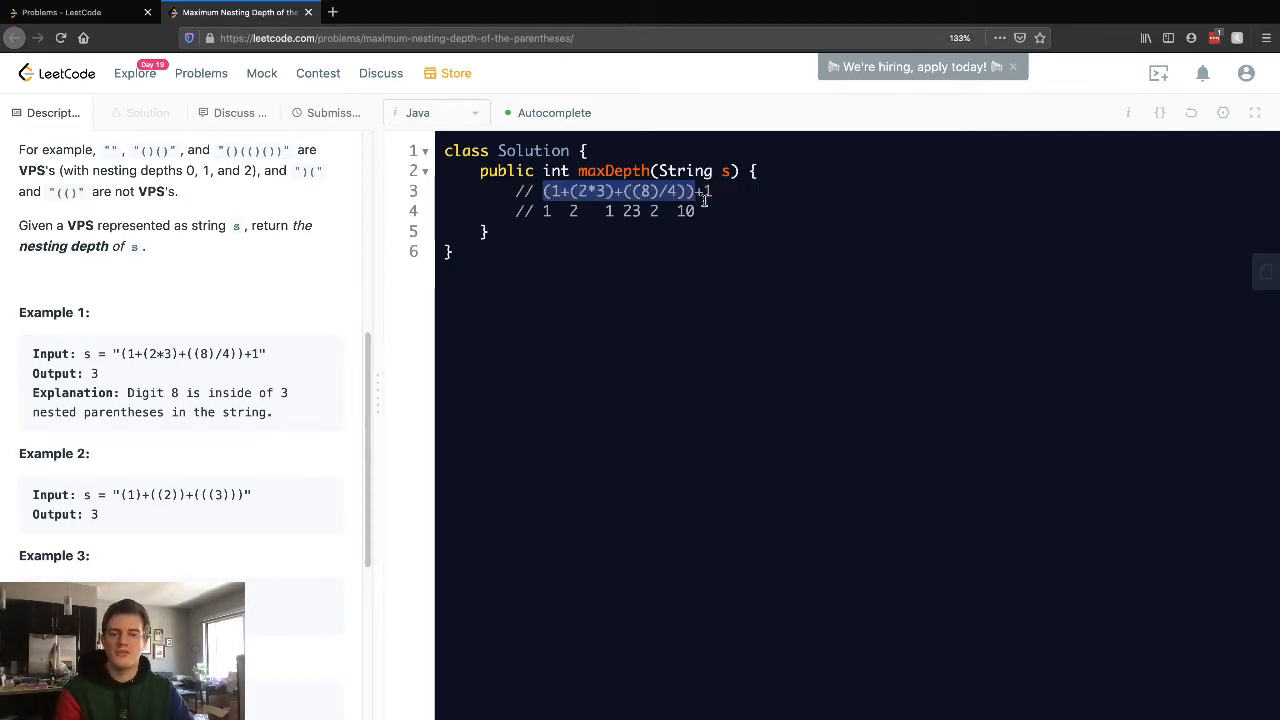
left_click(516, 212)
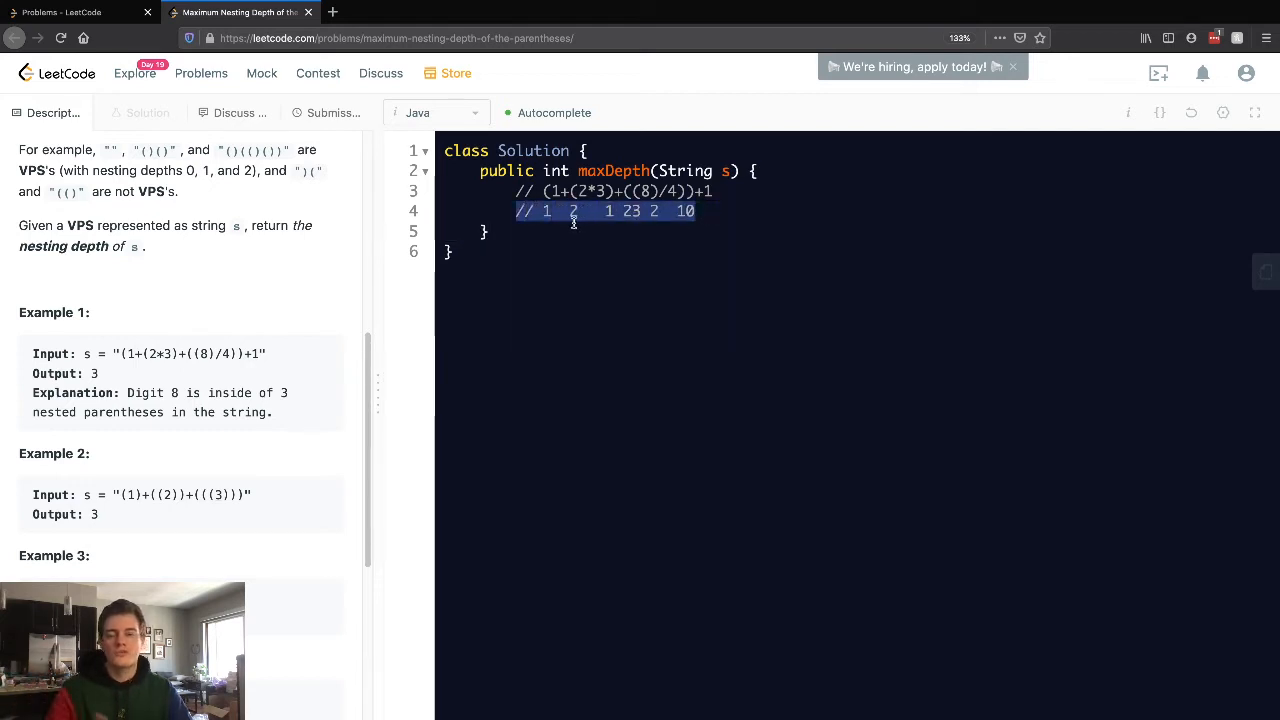
left_click(632, 210)
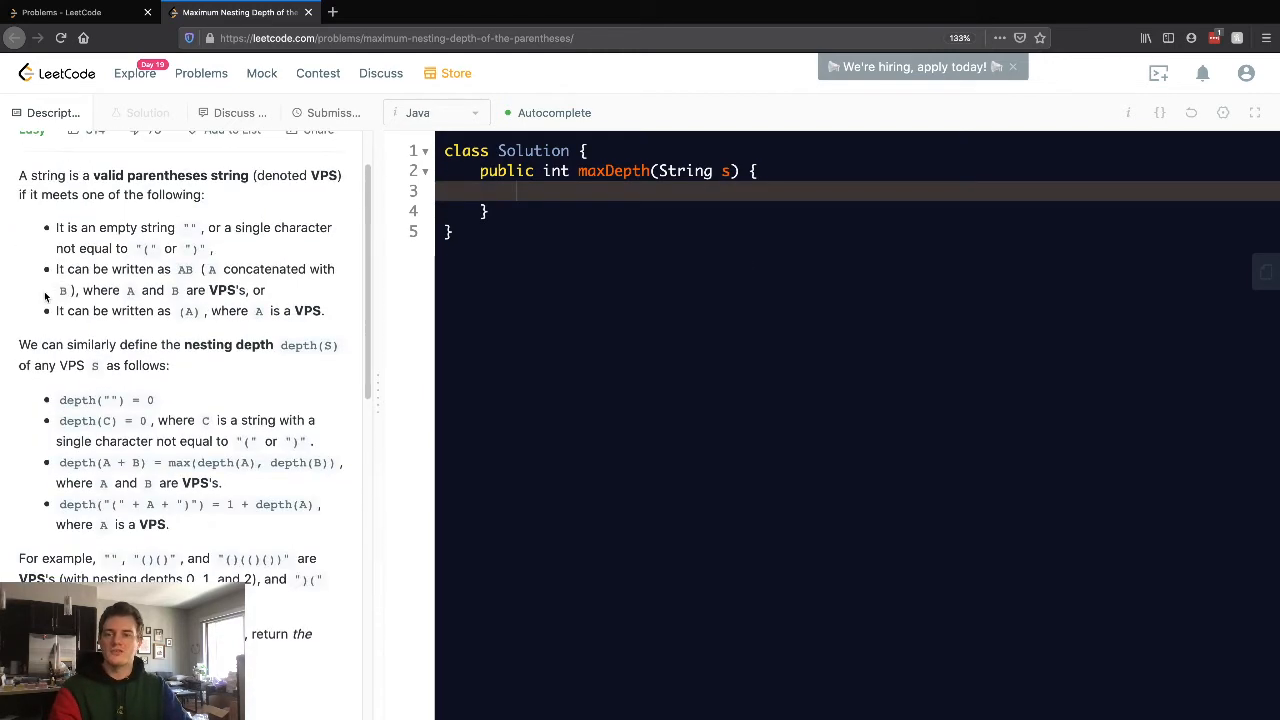
Step: Declare int res = 0; and return res at the end of maxDepth
scroll("up", 3)
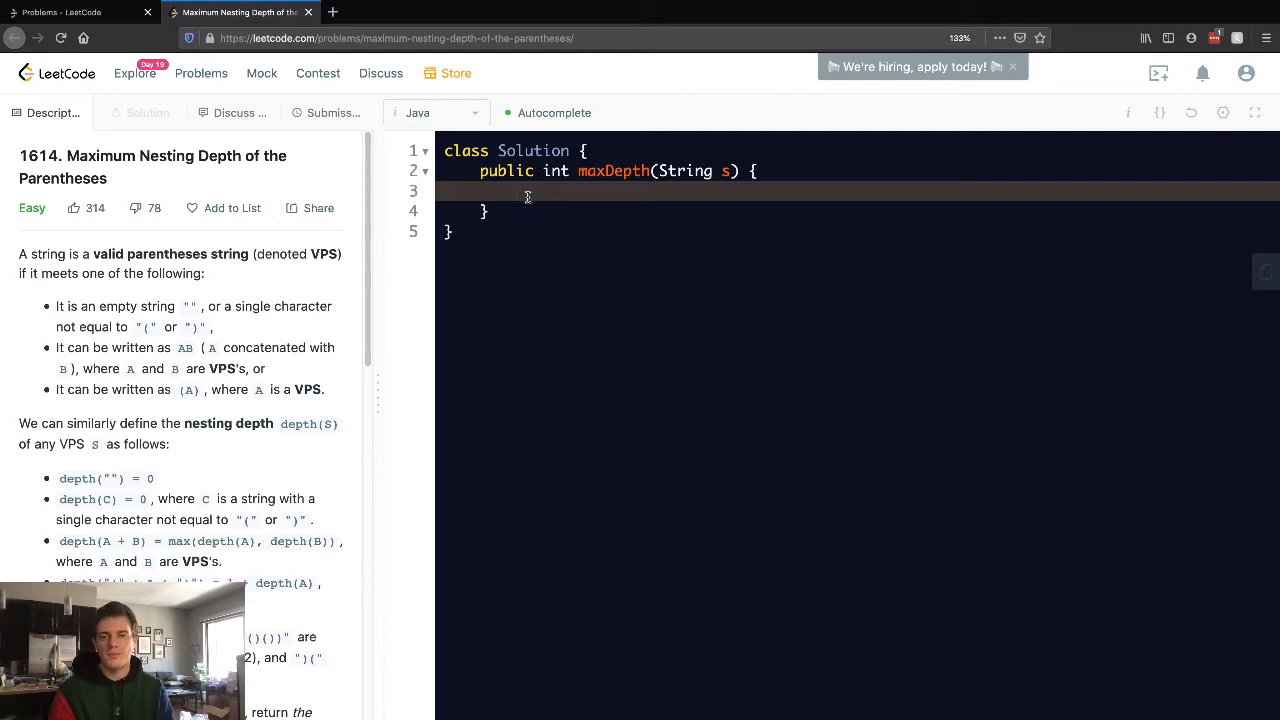
type("int r")
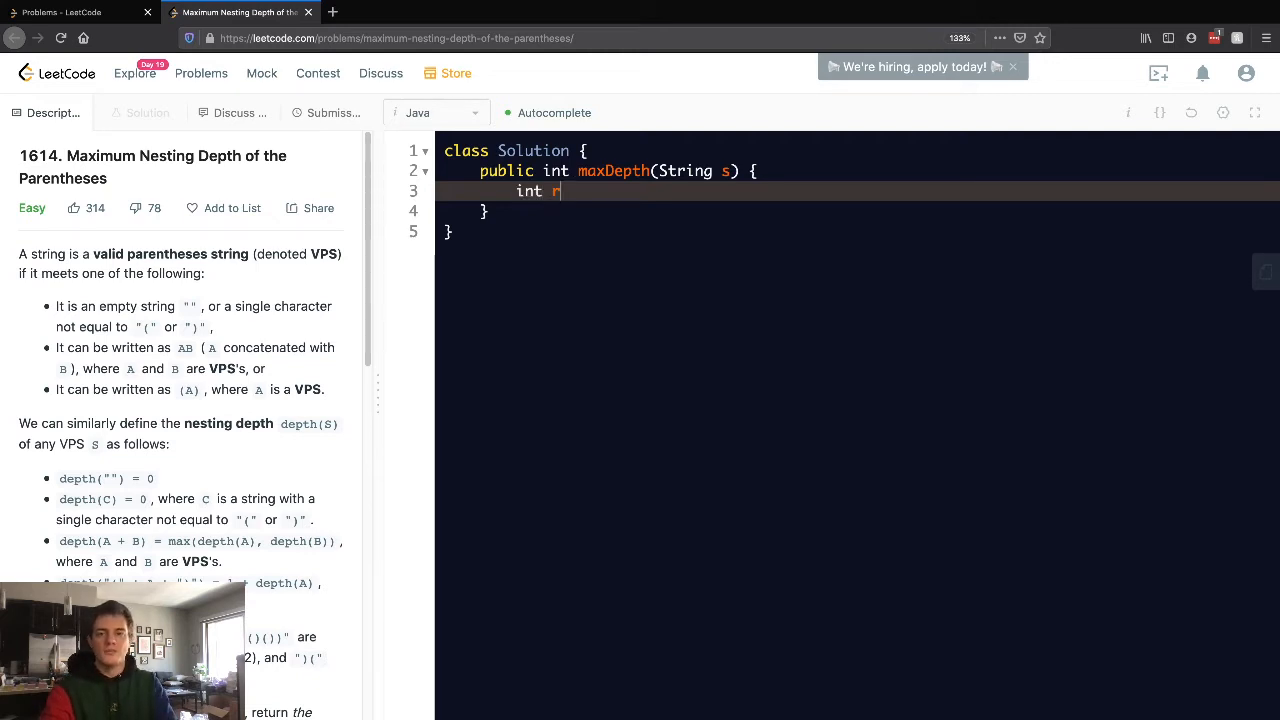
type("es = 0;")
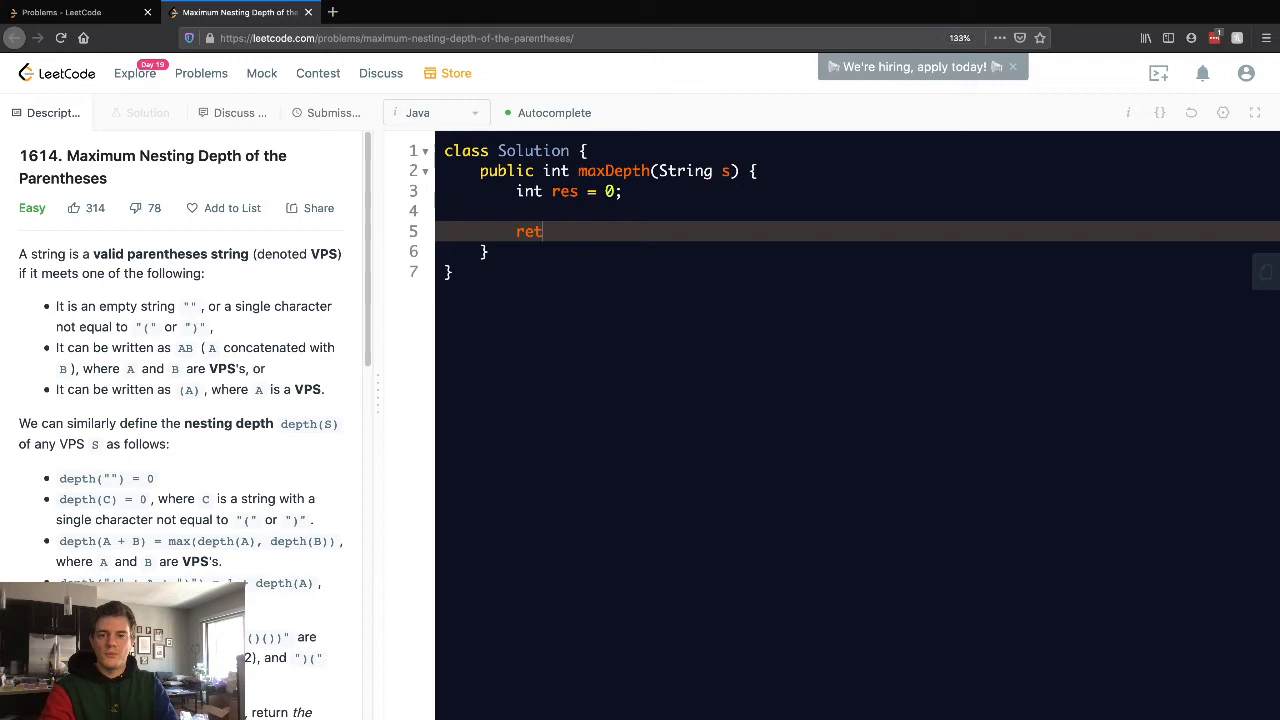
type("urn res;")
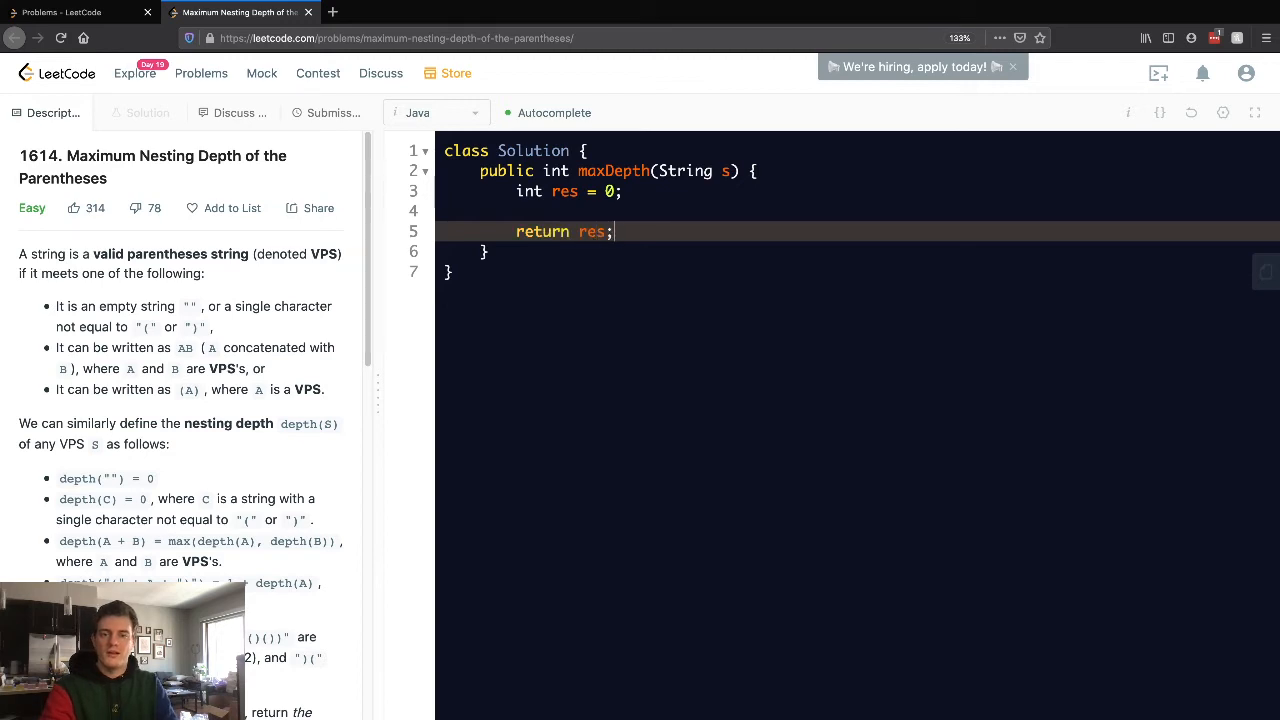
Step: Declare the running counter int depth = 0; below res
type("i")
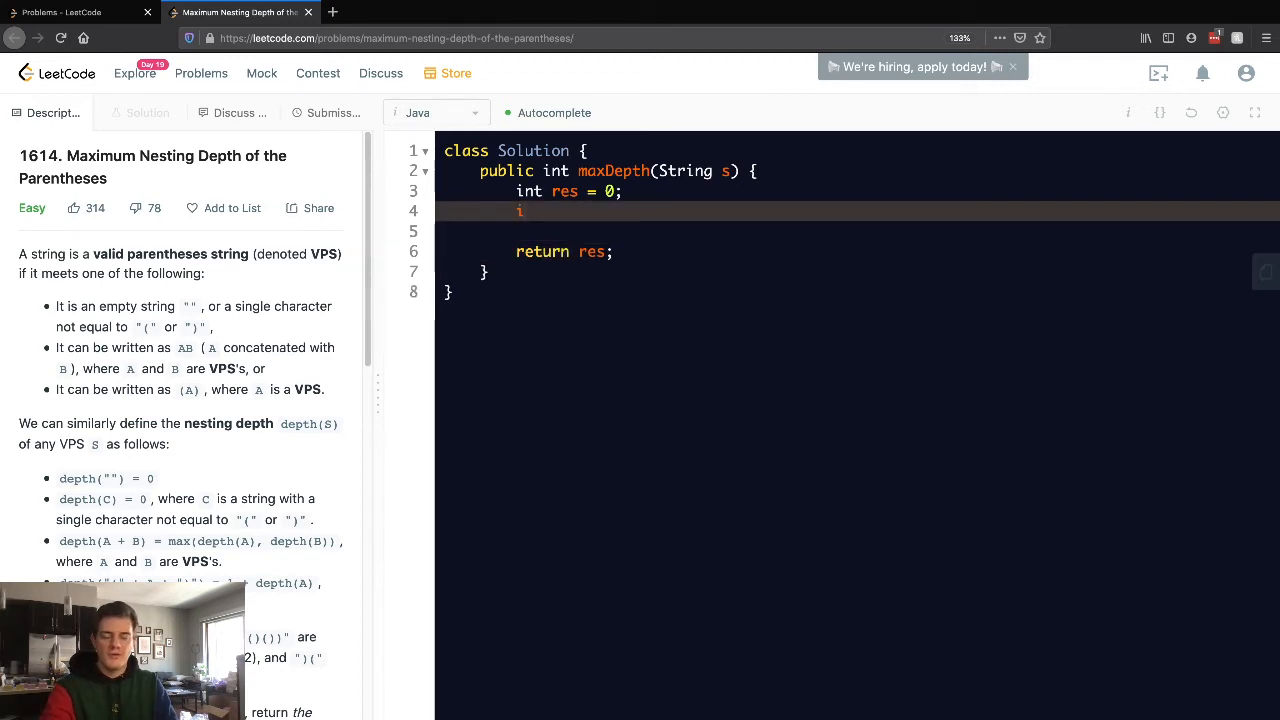
type("nt depth = 0;")
type("for (char c :")
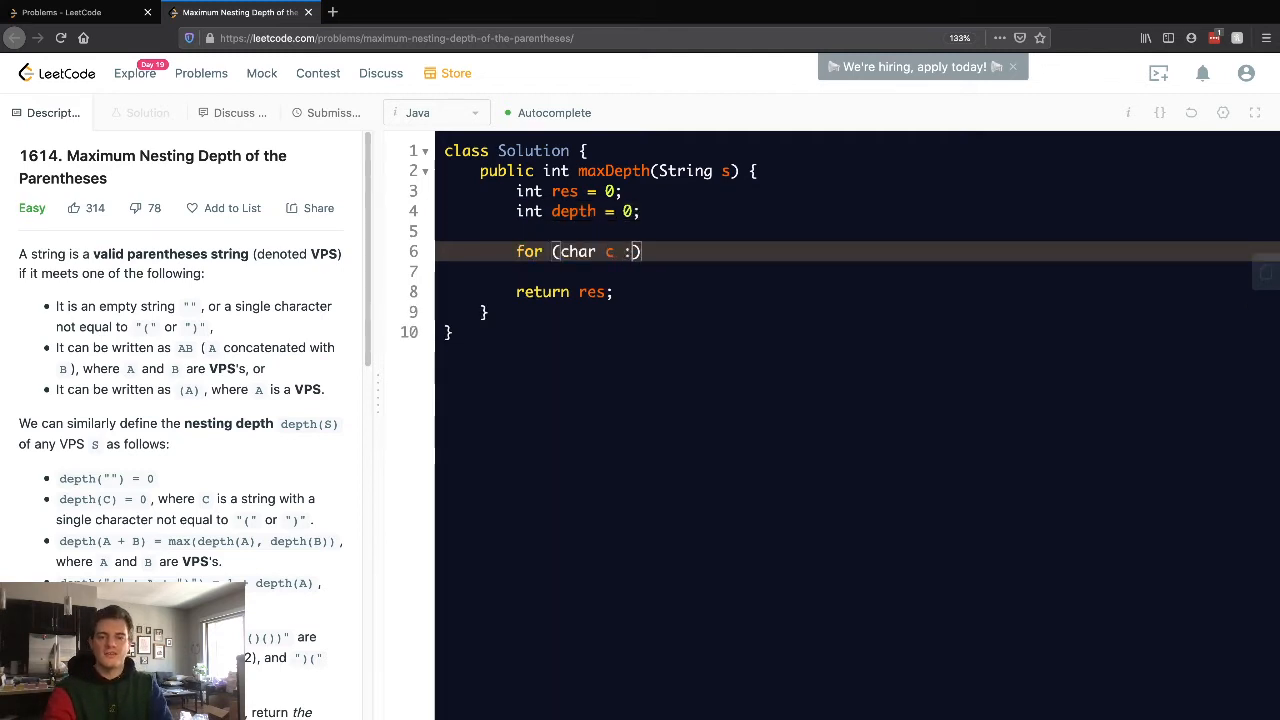
Step: Loop over S.toCharArray() and check whether the character c is '('
type("S.toCharArray(")
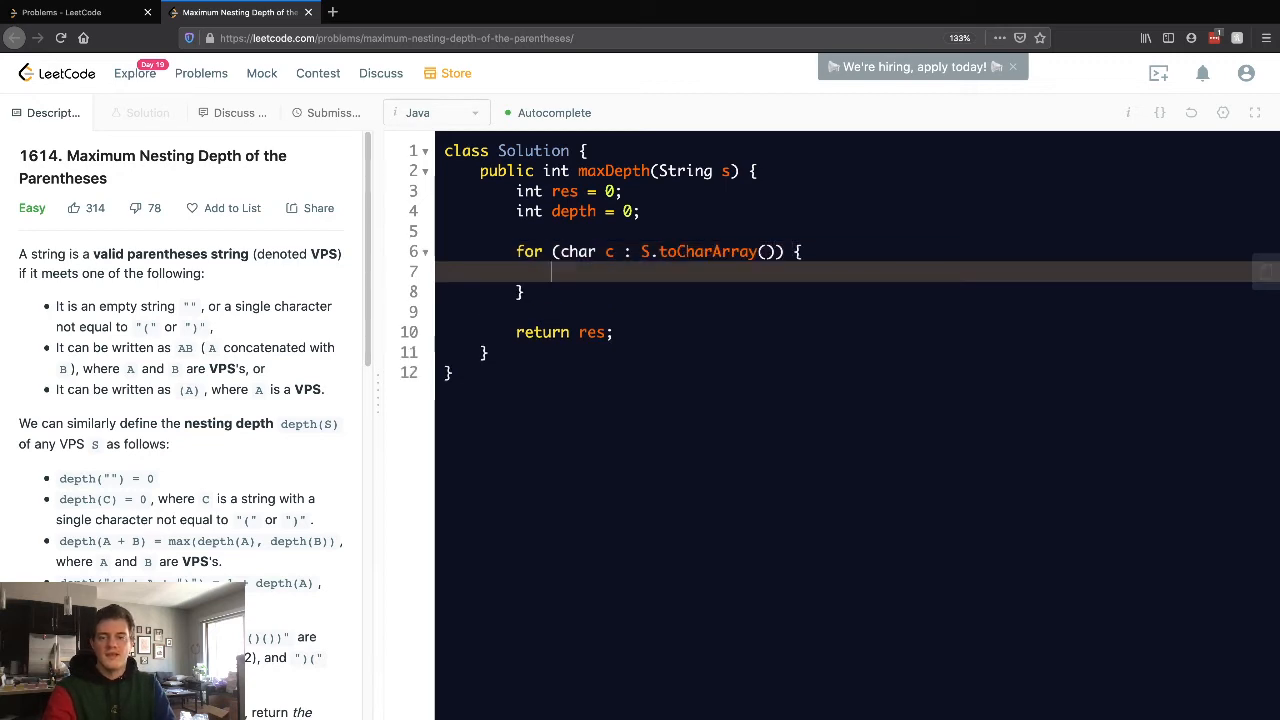
type("if")
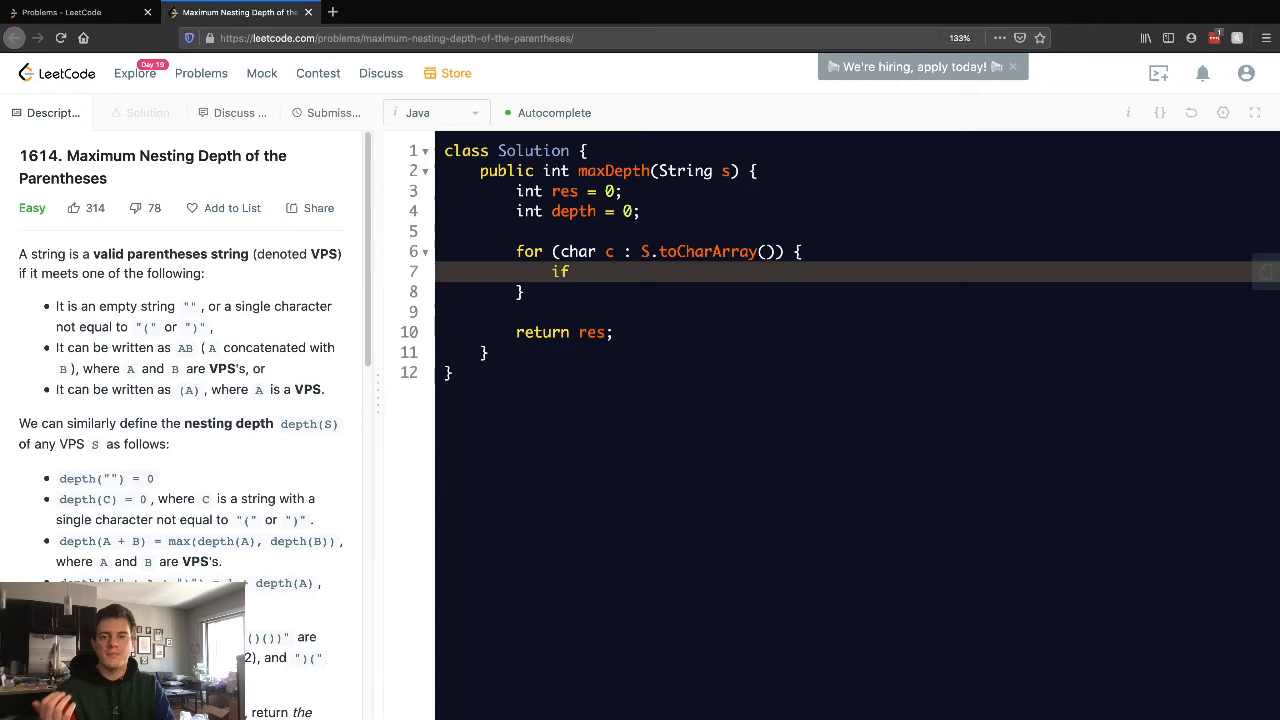
type("(c == )")
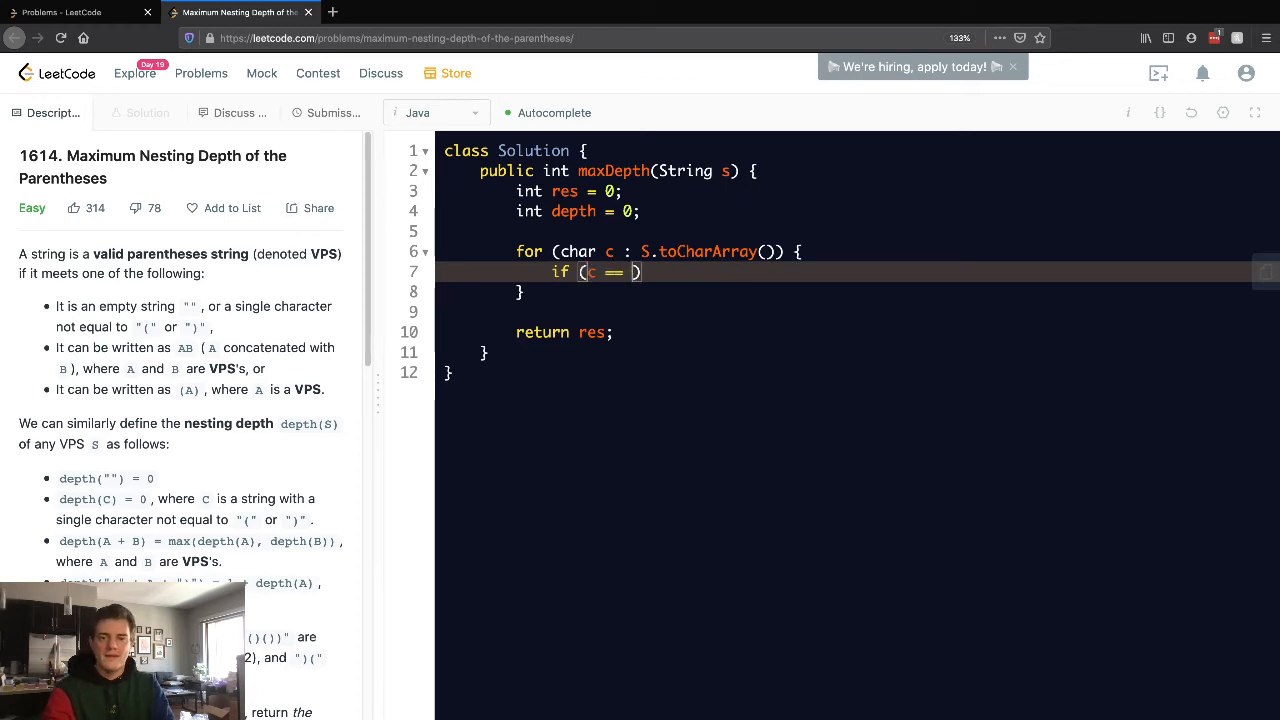
type("'('")
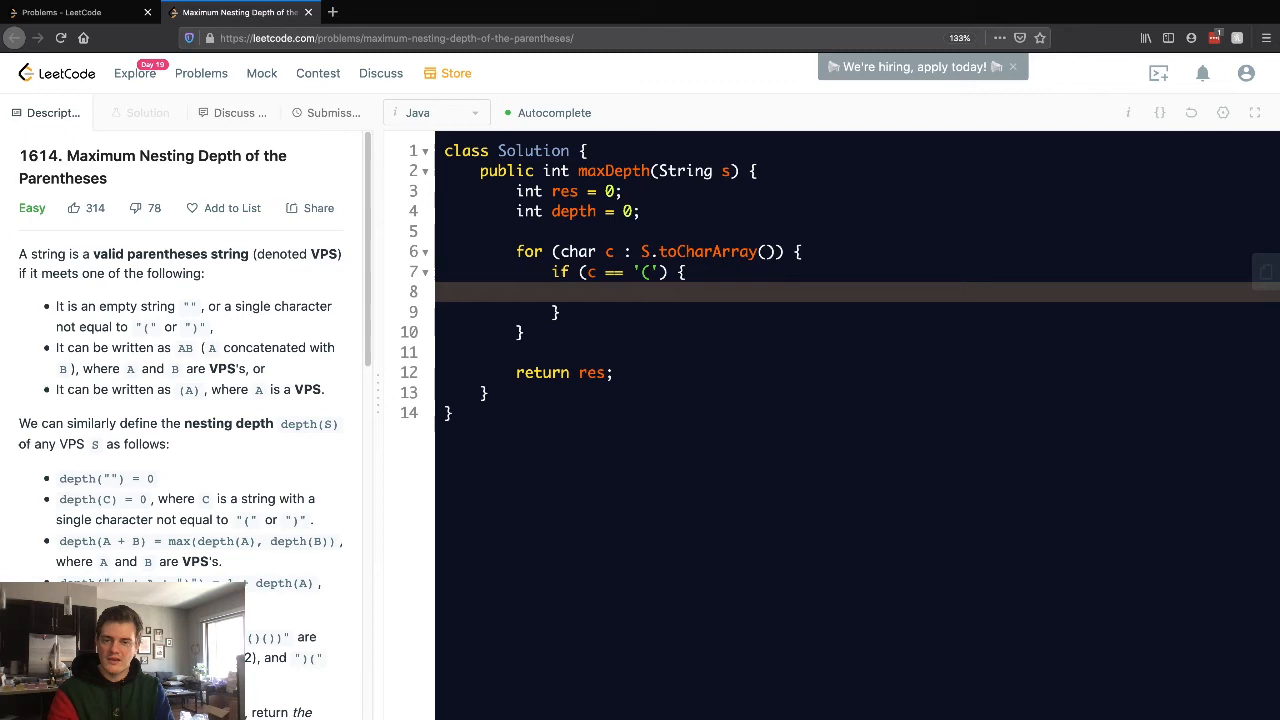
Step: On an opening parenthesis set res = Math.max(res, ...) with the incremented depth
type("res =")
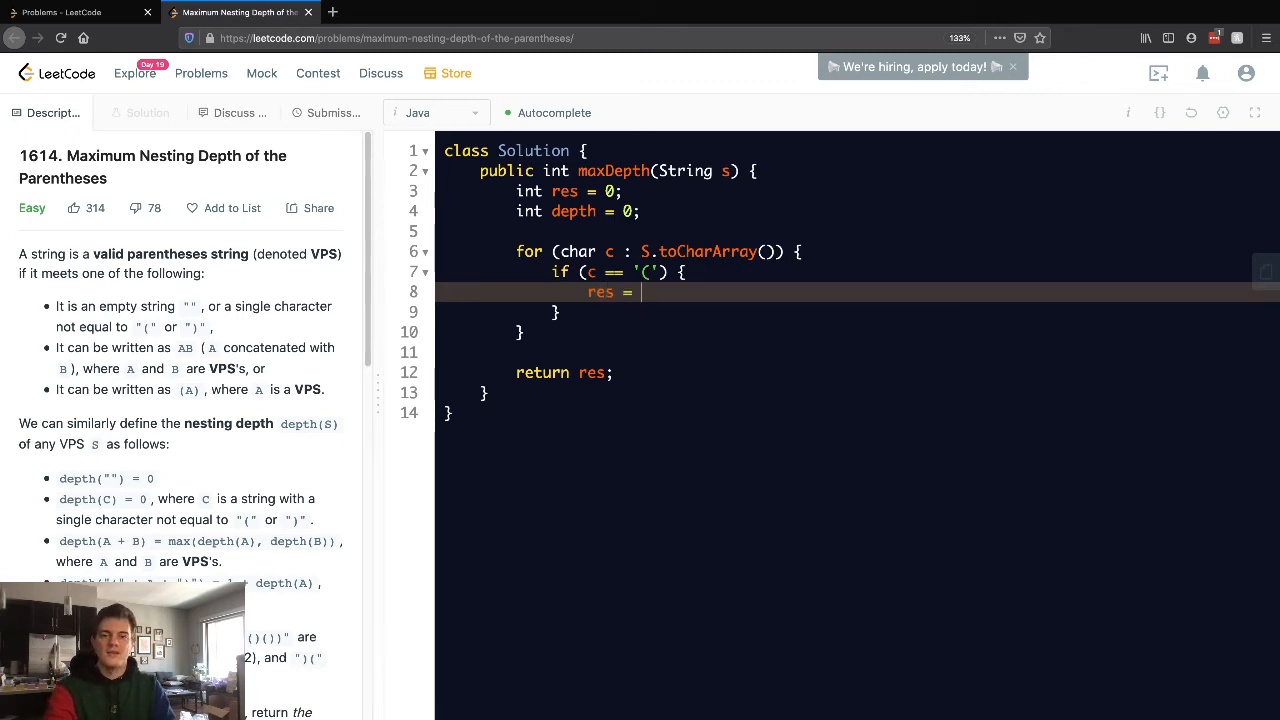
type("Math.")
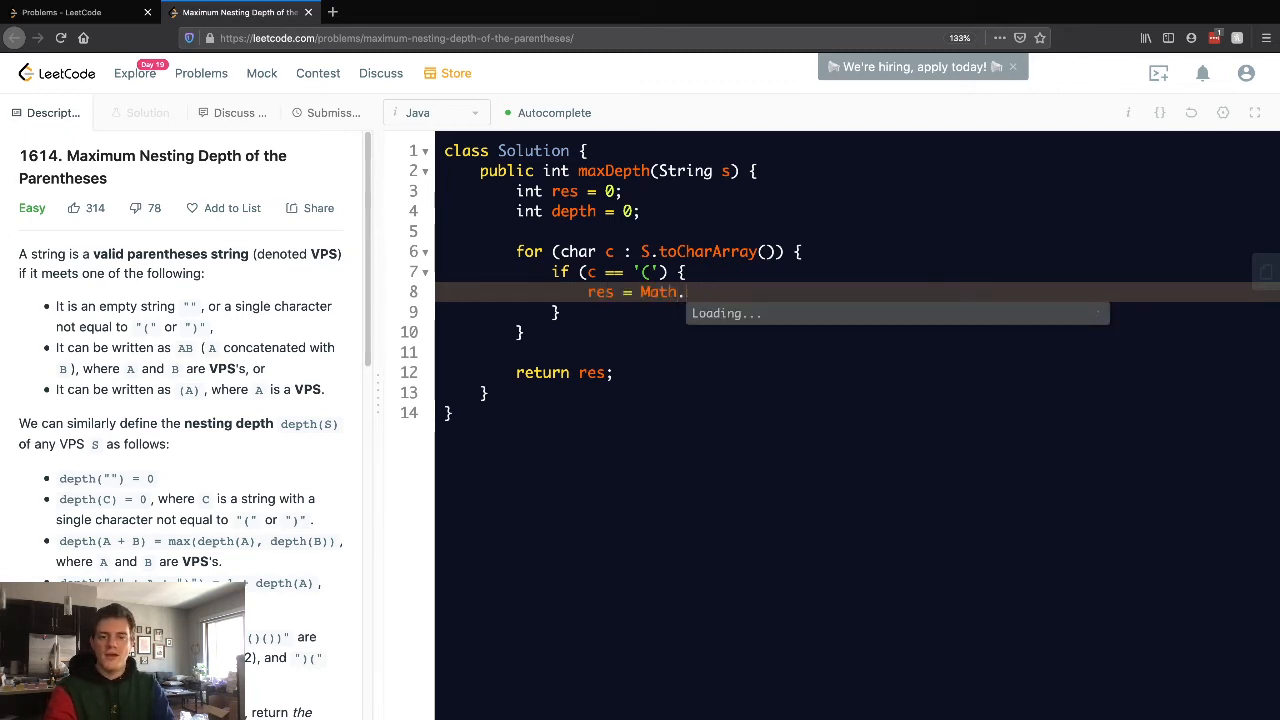
type("max(res,")
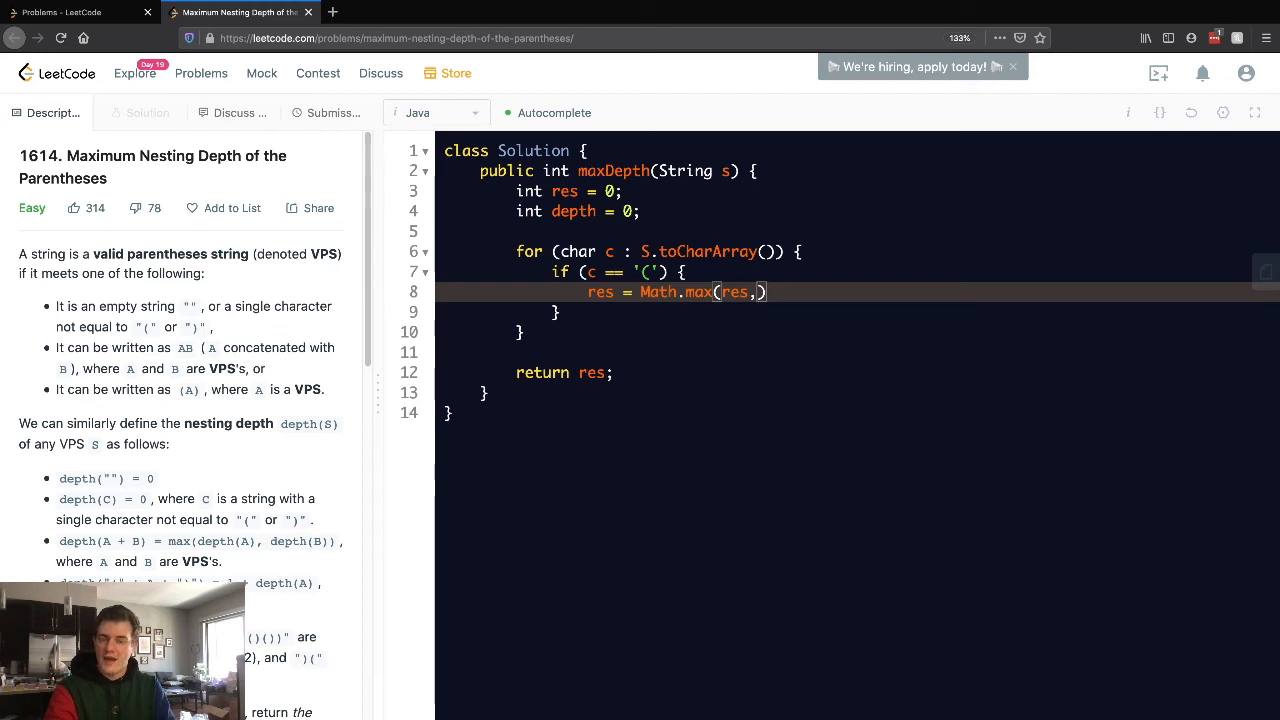
type("depth")
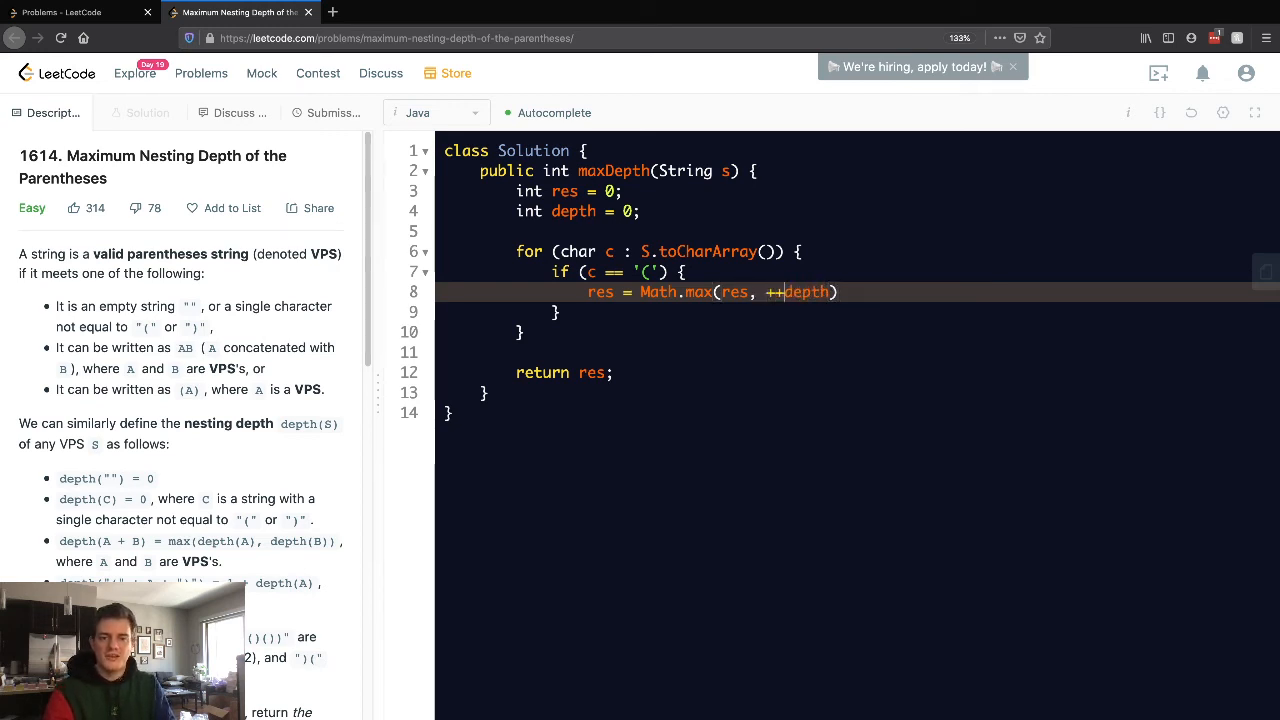
type(");")
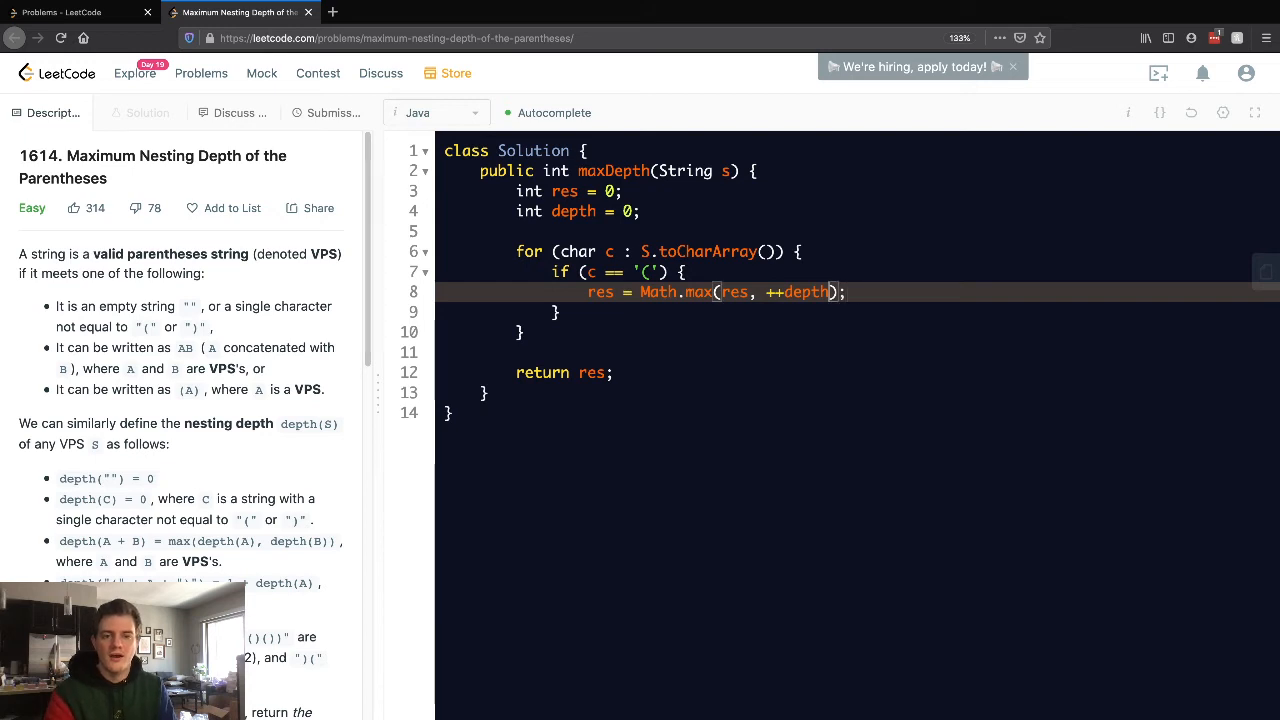
type("depth")
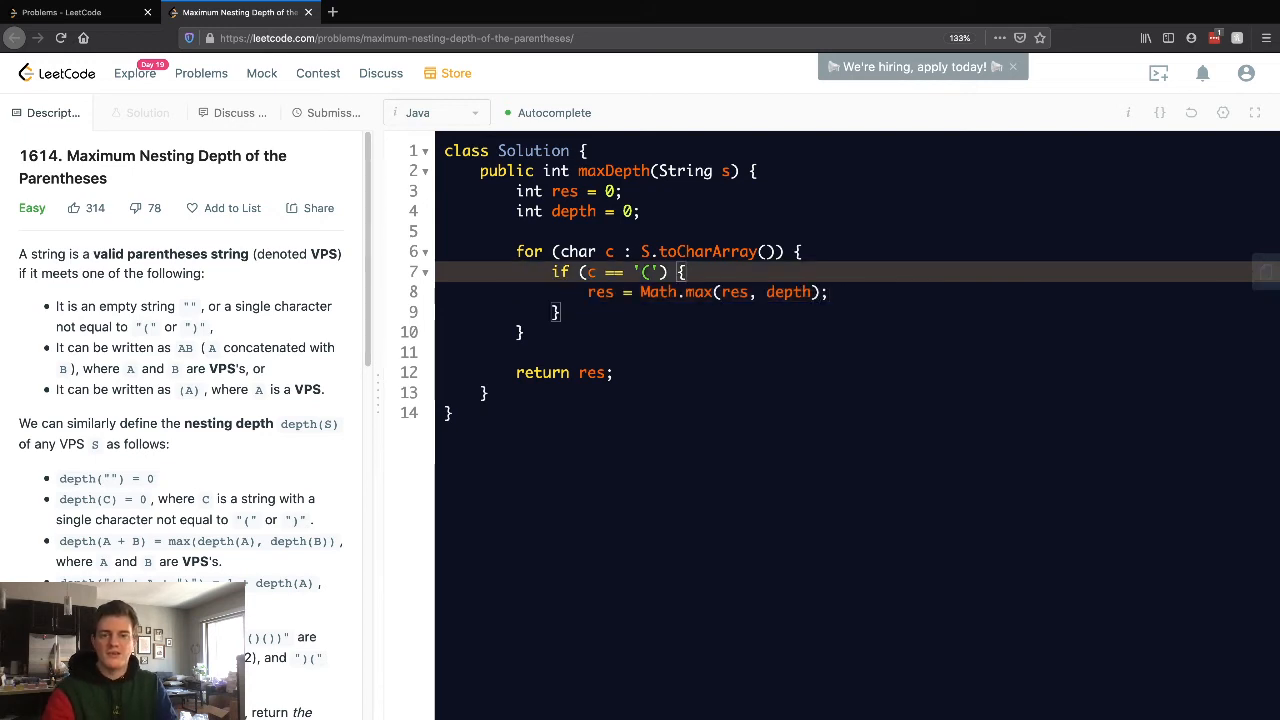
type("depth++;")
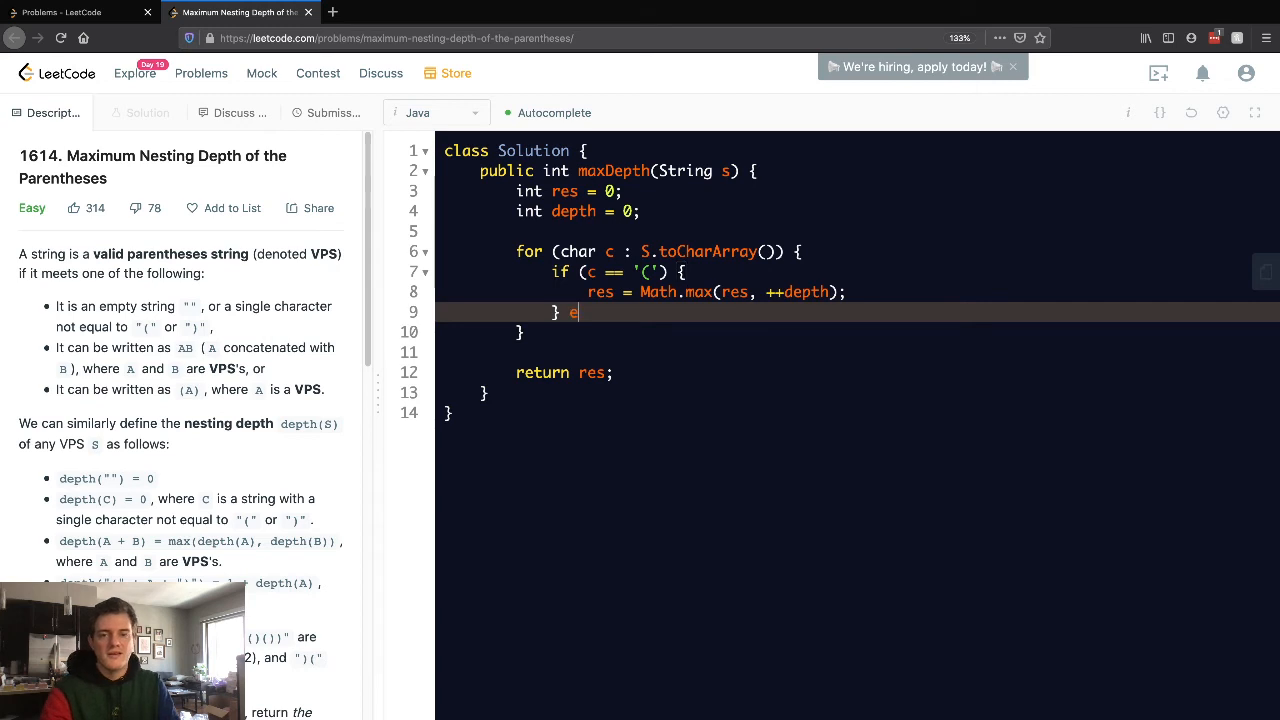
Step: Add an else-if for ')' doing depth--, then run the code, hitting a compile error on line 6
type("lse if (c == ')') {")
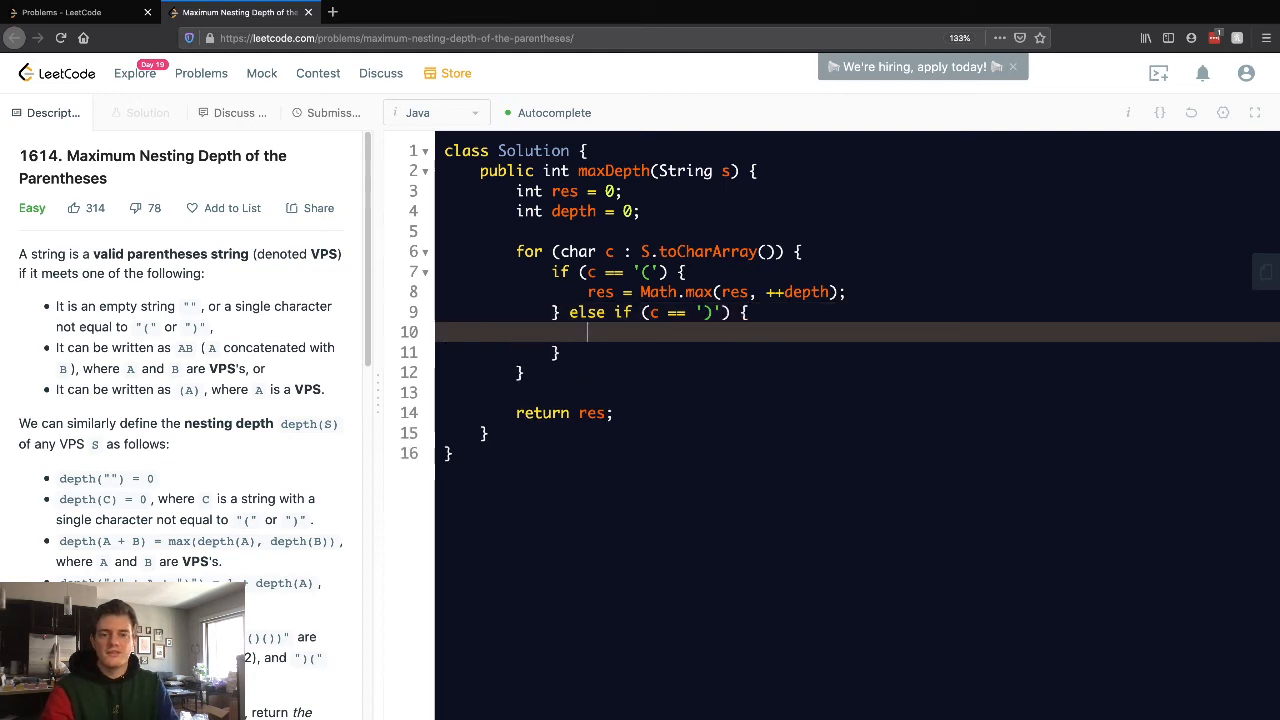
type("depth--;")
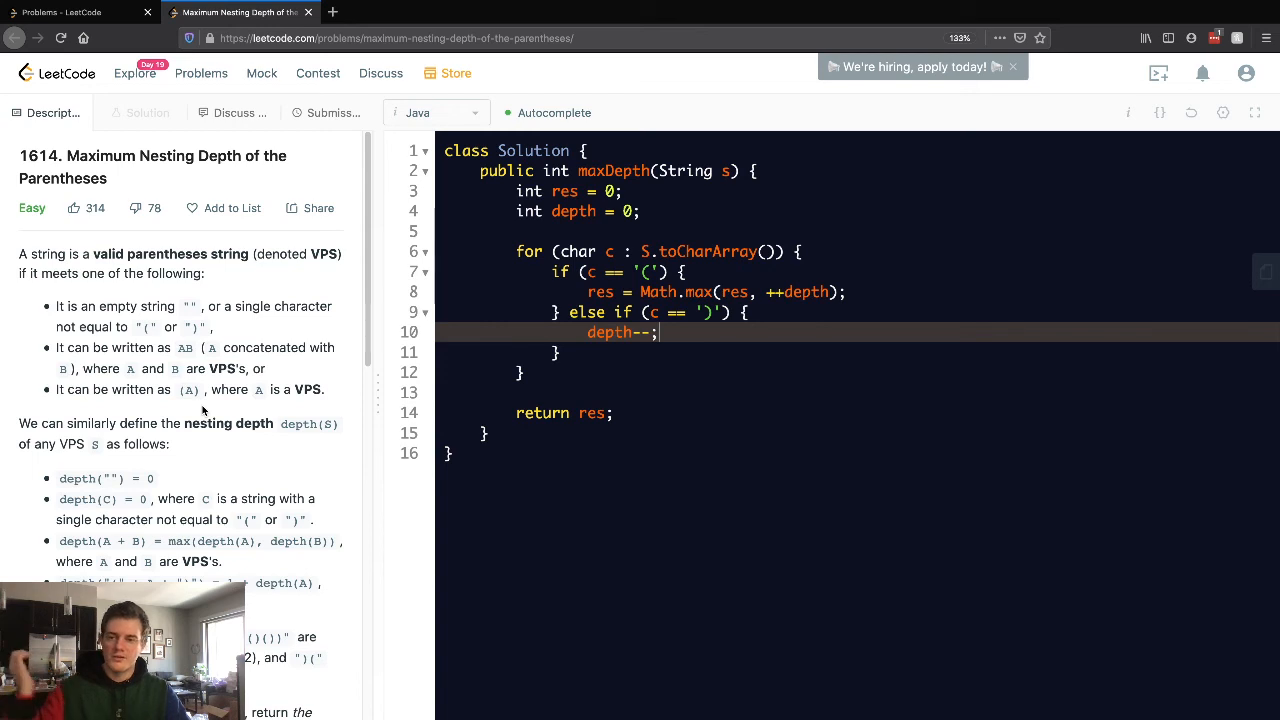
left_click_drag(20, 252, 324, 388)
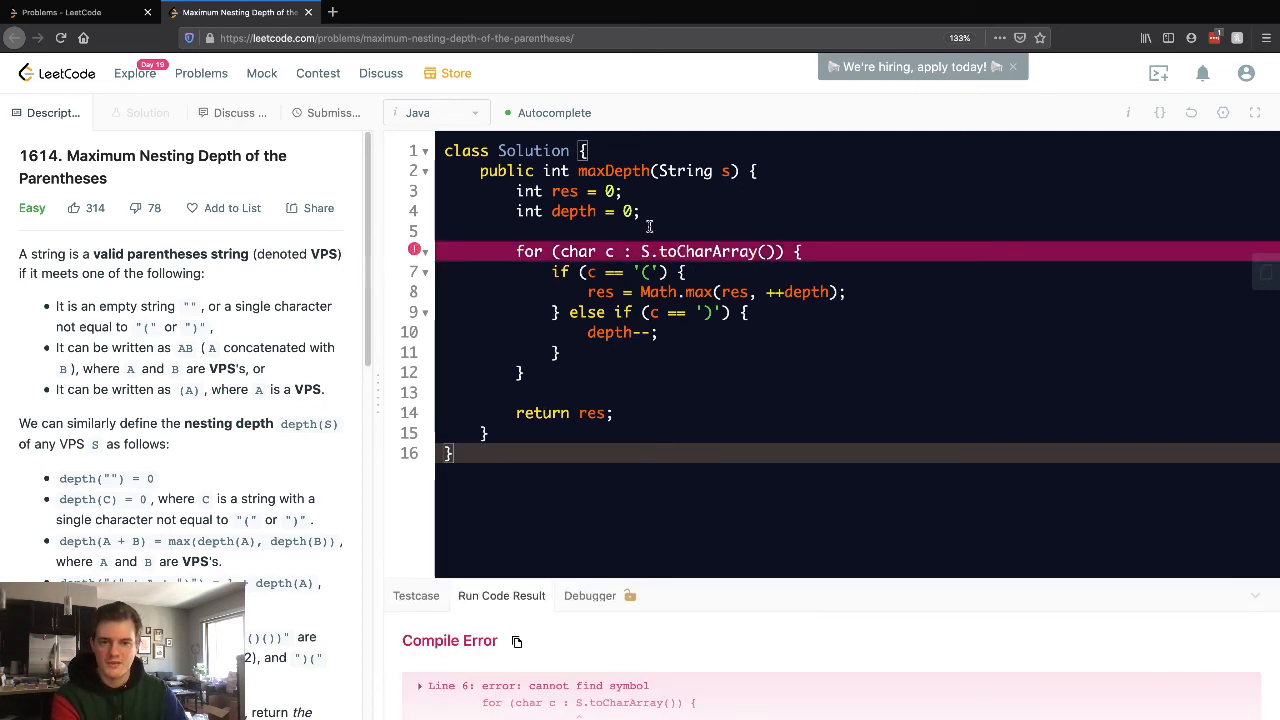
Step: Correct S to lowercase s on line 6 and submit, getting Accepted with 0 ms runtime
left_click(648, 252)
type("s")
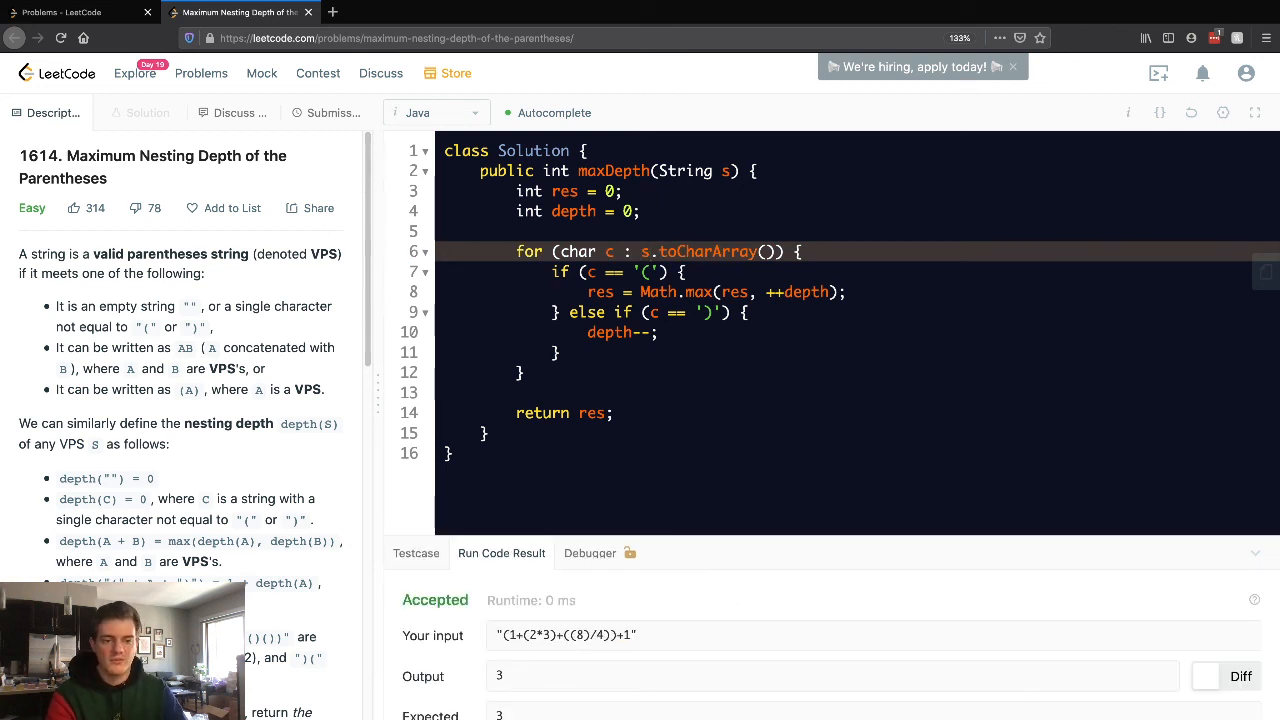
left_click(332, 112)
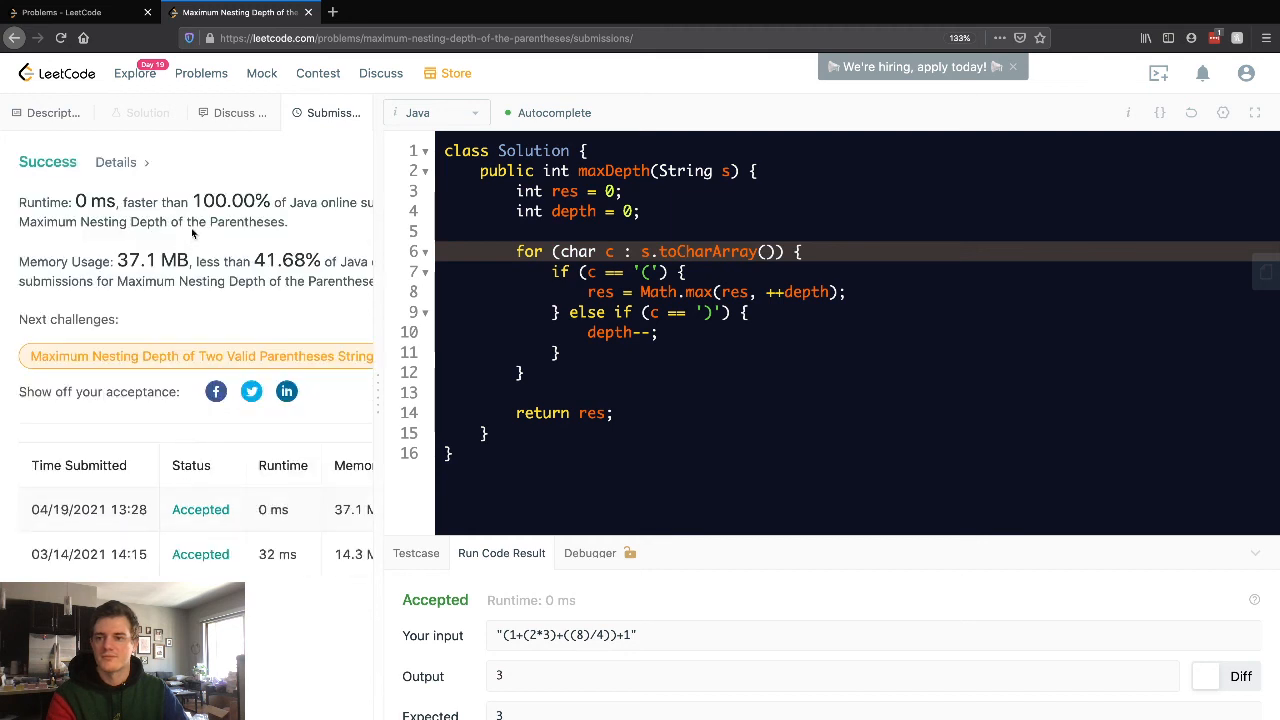